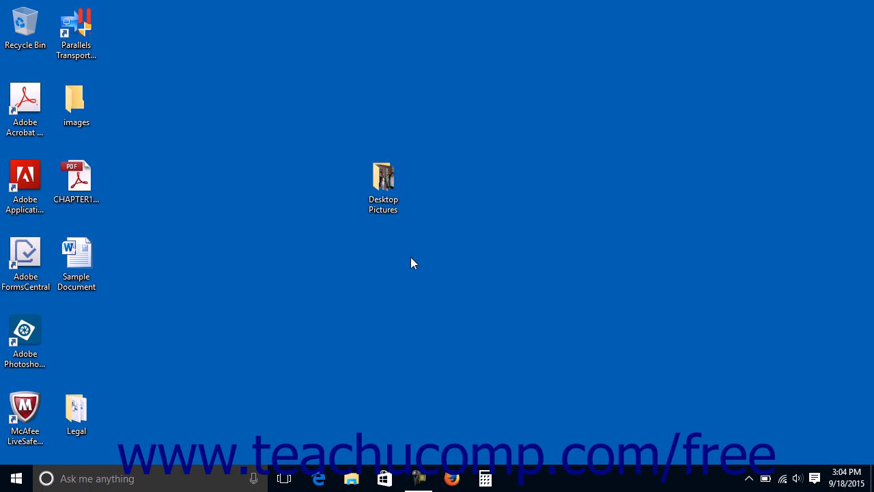
mouse_move(360, 259)
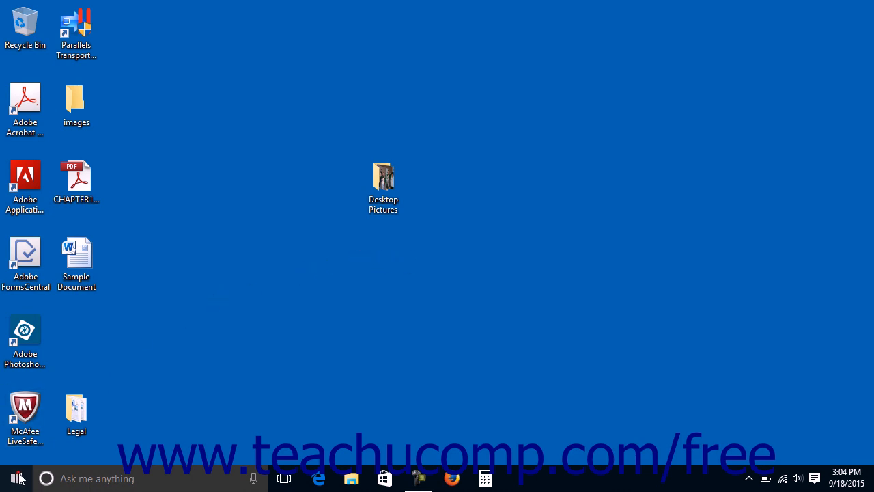
Step: Show the full app list from Start and expand Windows Accessories to reveal WordPad
left_click(14, 478)
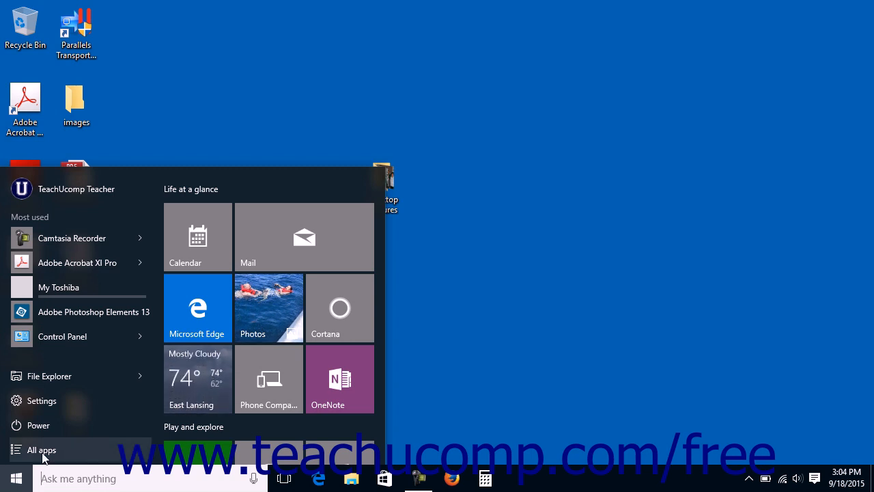
left_click(41, 449)
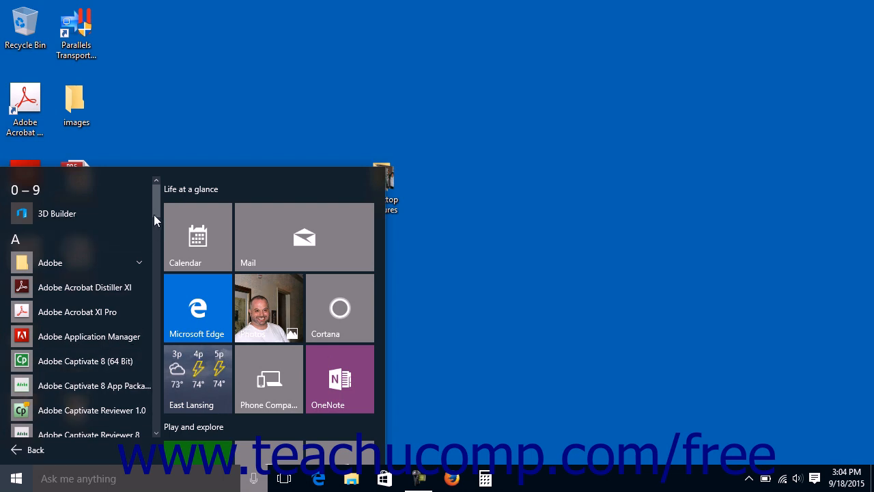
scroll("down", 3)
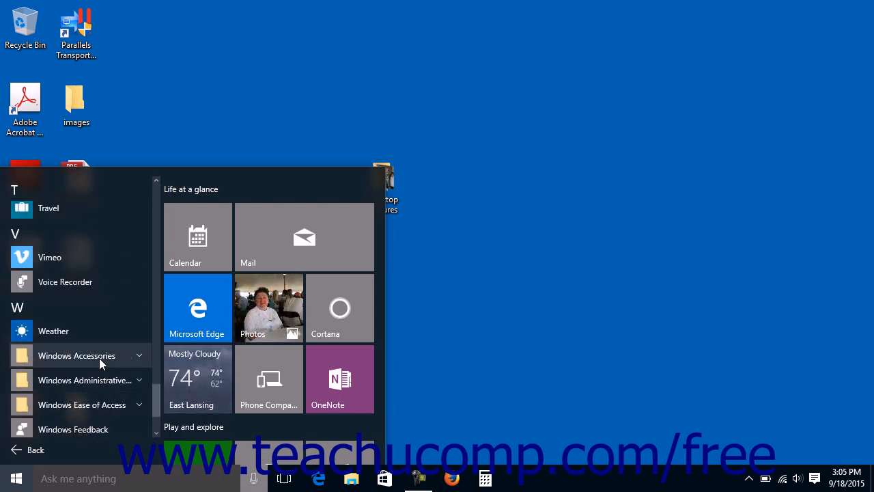
left_click(76, 355)
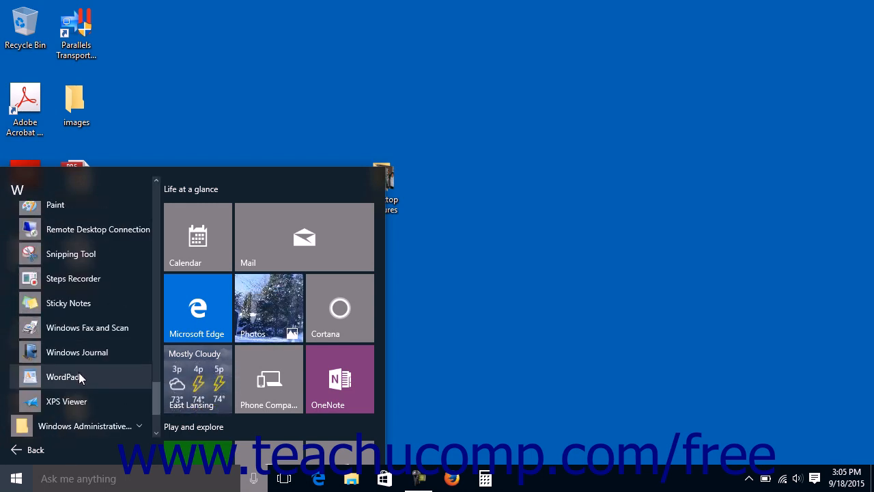
Step: View WordPad's shortcut options, then dismiss the menu back to the desktop
right_click(62, 377)
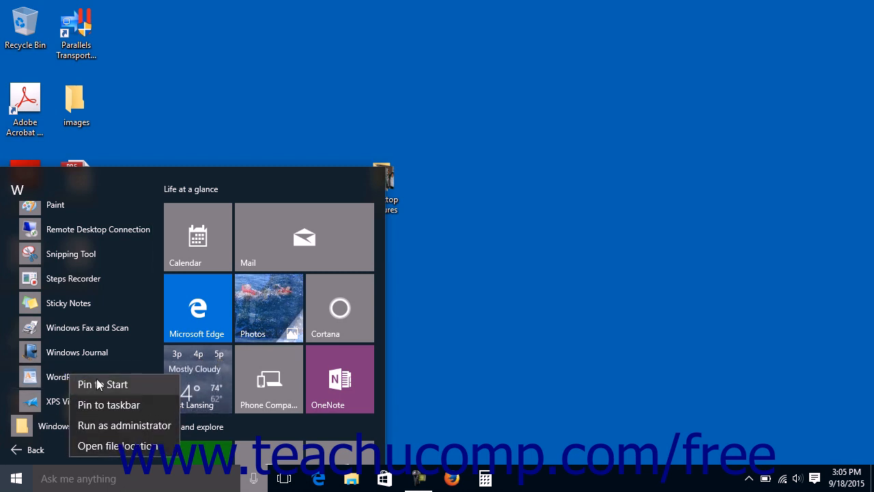
mouse_move(109, 404)
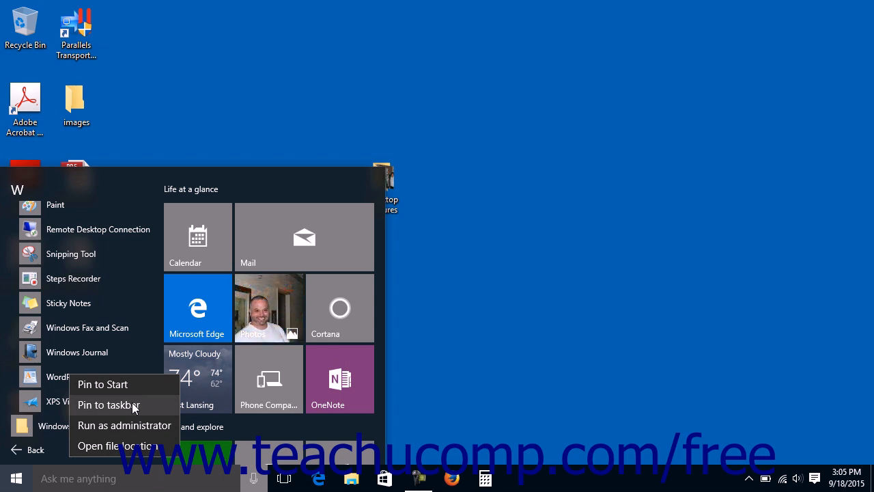
left_click(109, 404)
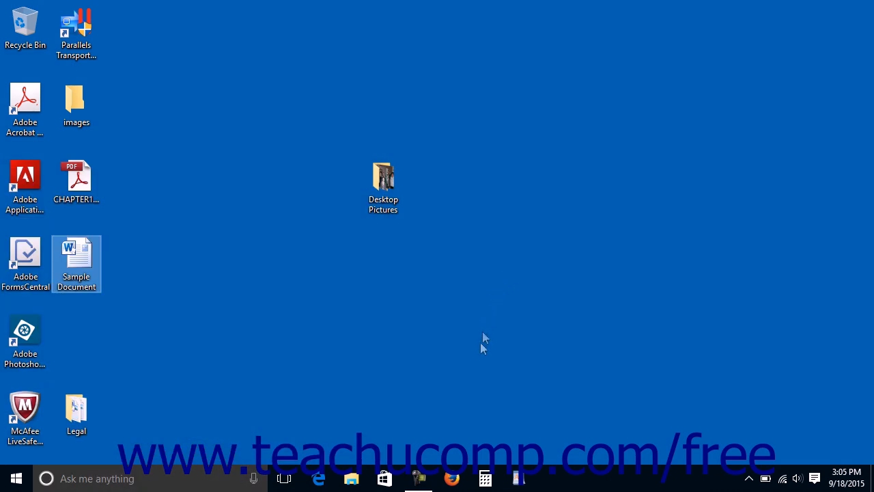
Step: Open the Sample Document desktop file in WordPad
left_click(518, 478)
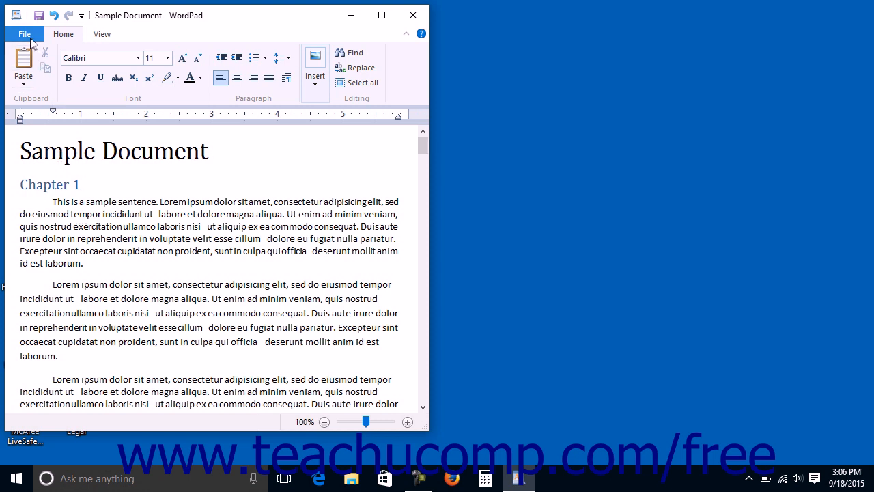
left_click(25, 32)
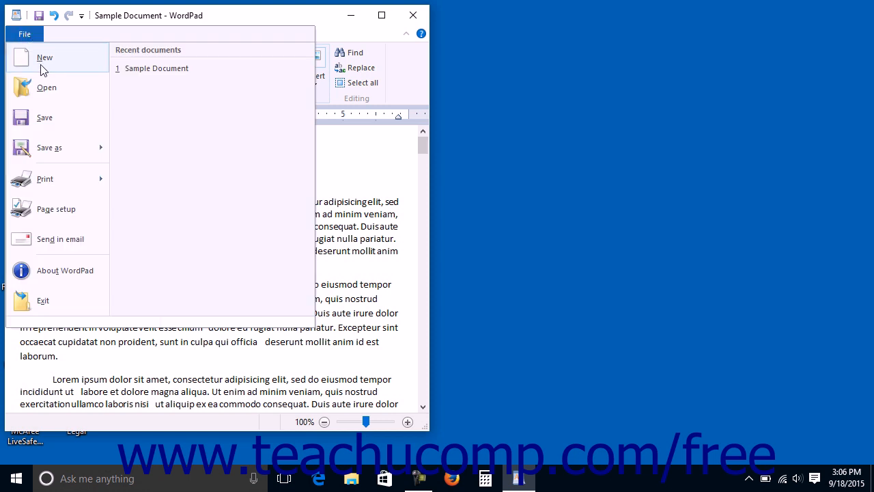
mouse_move(43, 57)
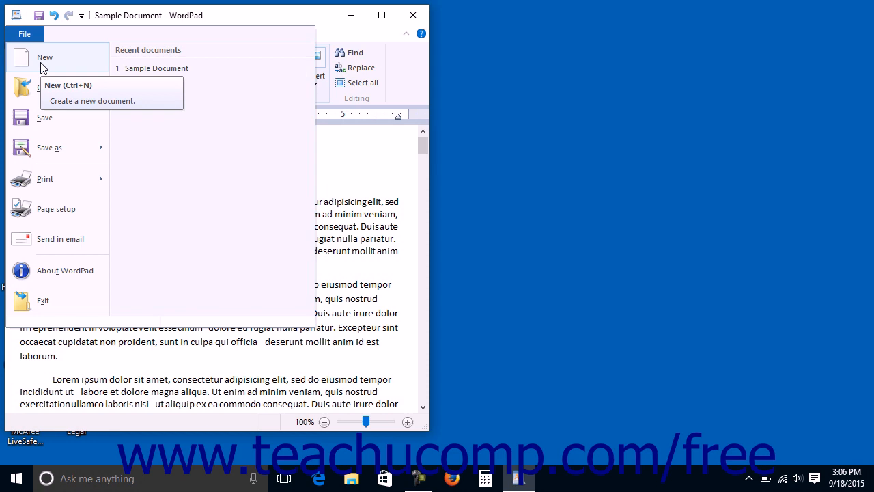
left_click(24, 35)
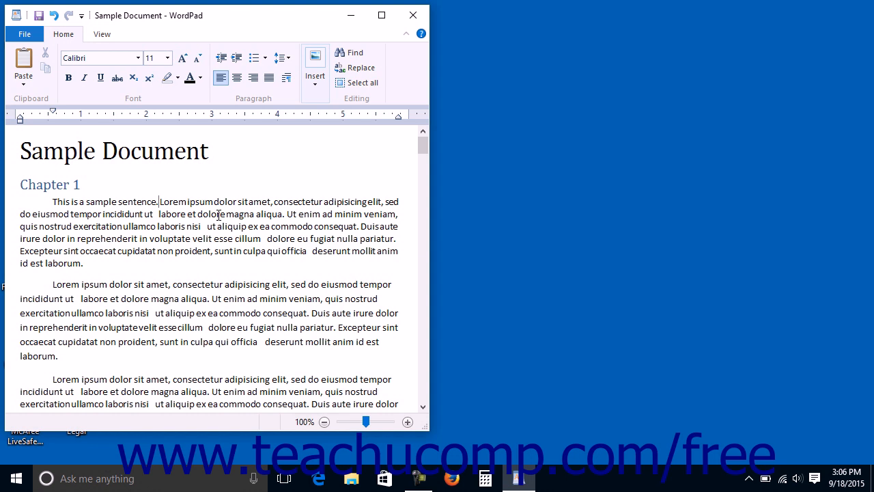
mouse_move(377, 226)
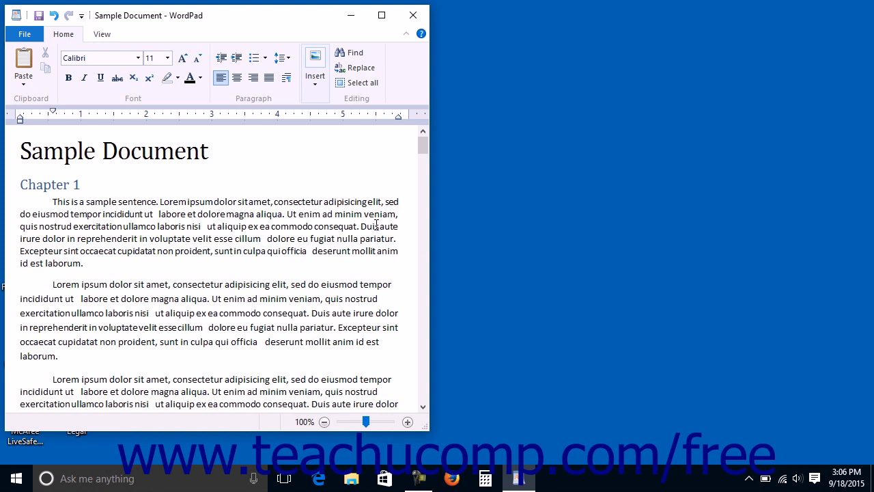
mouse_move(344, 273)
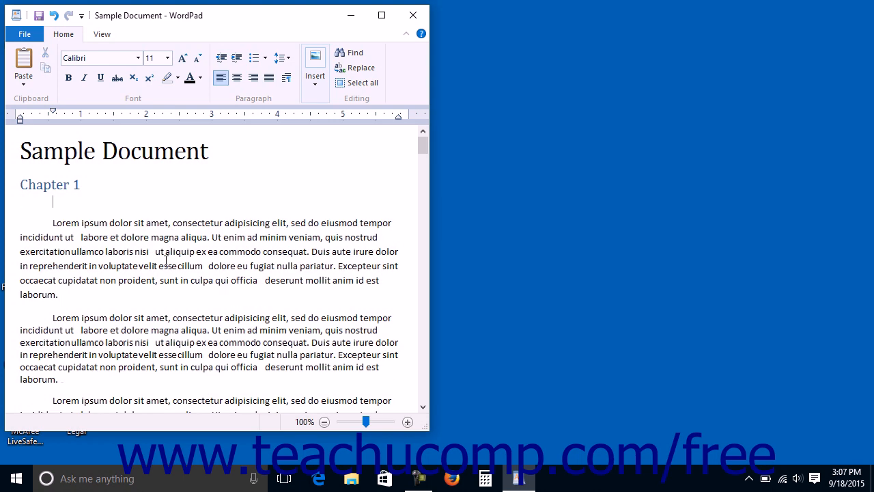
Step: Place the cursor on the leftover empty line under Chapter 1 to remove it
left_click(153, 57)
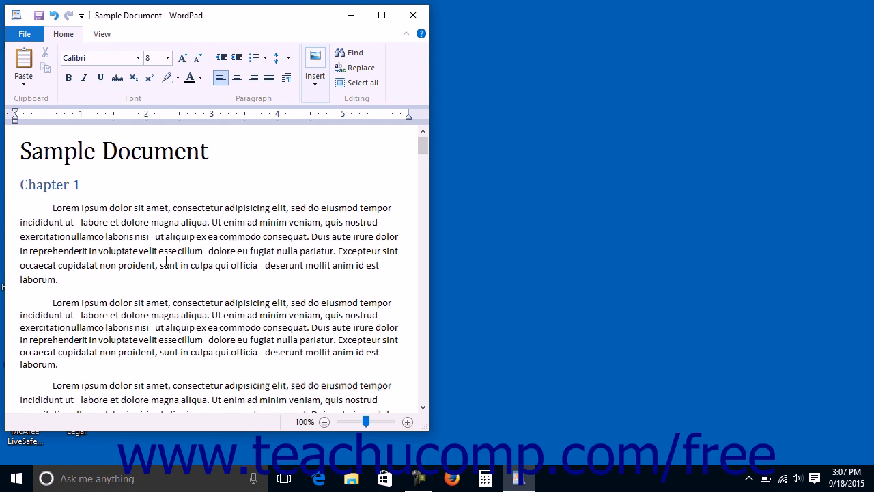